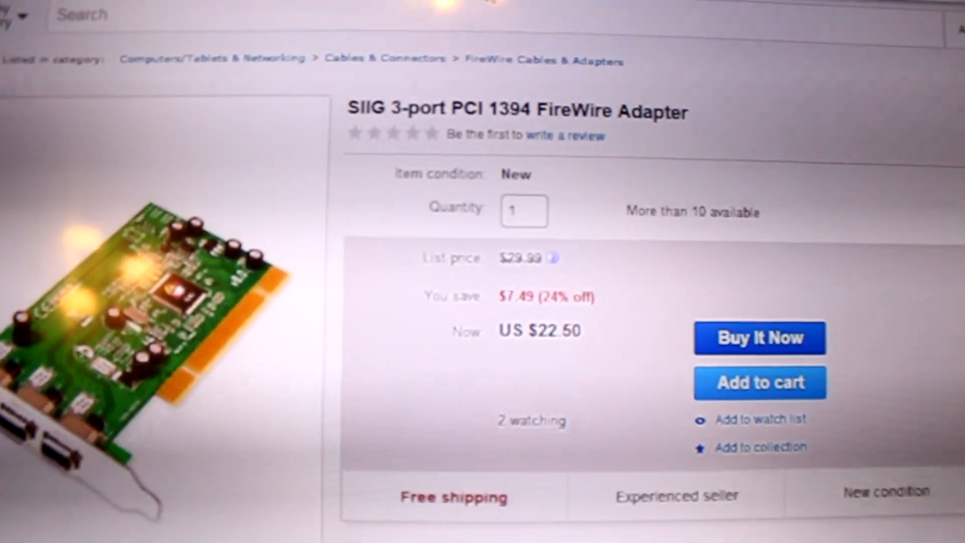
scroll("down", 3)
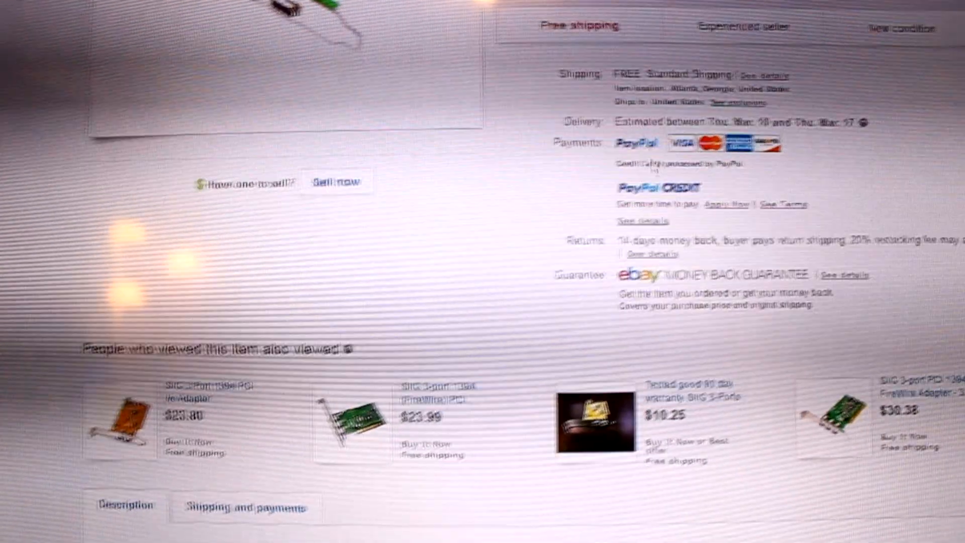